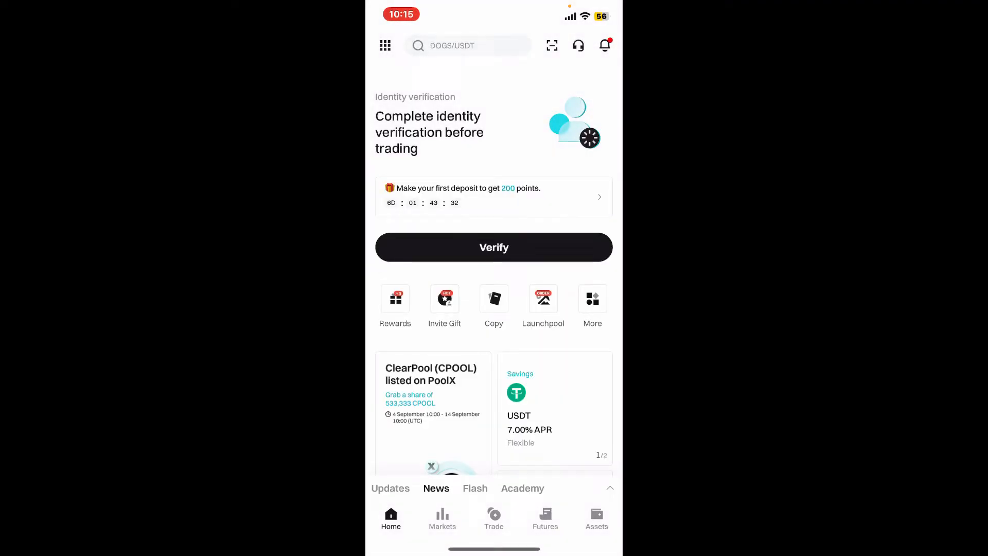
- Open Assets and toggle the total balance hidden, visible, then hidden again
{"action": "scroll", "scroll_direction": "down", "scroll_amount": 3}
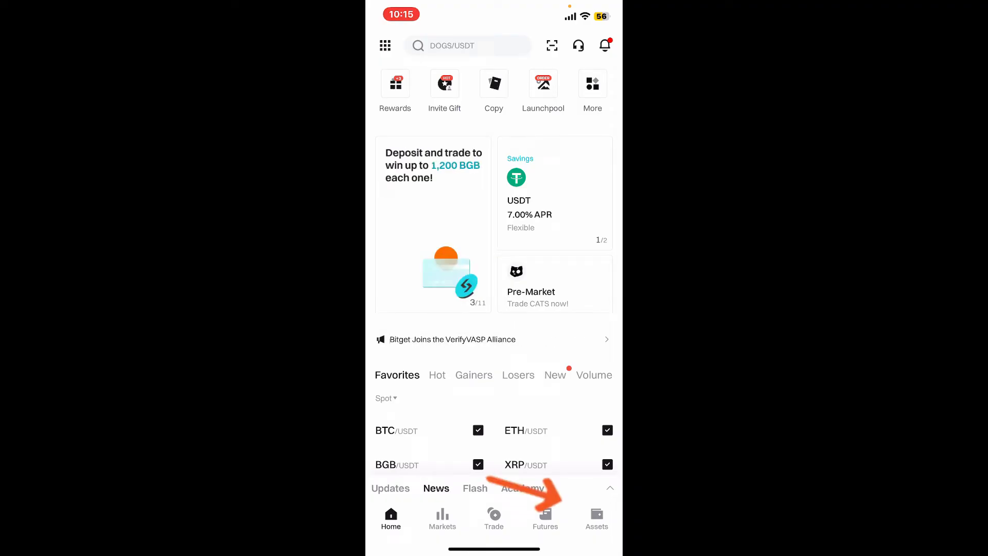
{"action": "left_click", "coordinate": [596, 517]}
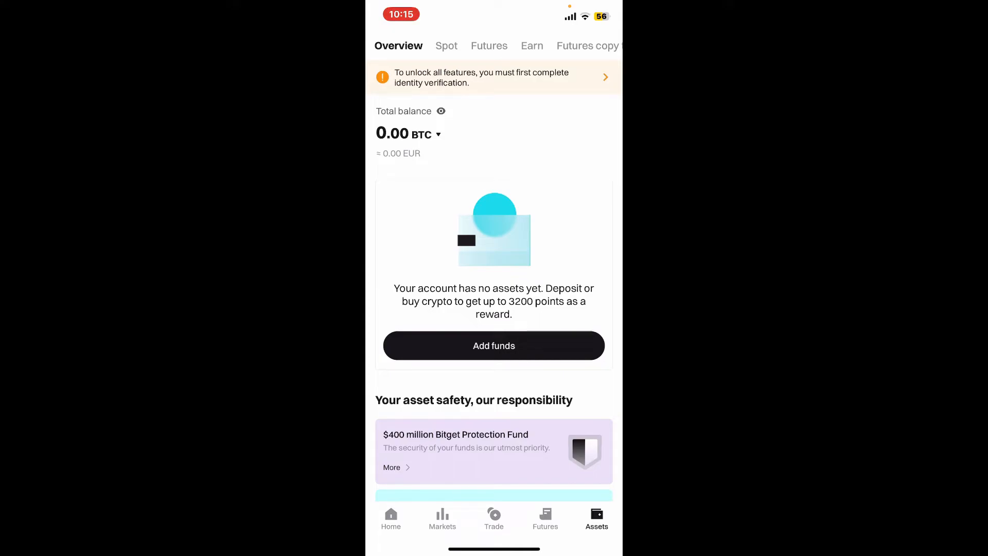
{"action": "left_click", "coordinate": [440, 111]}
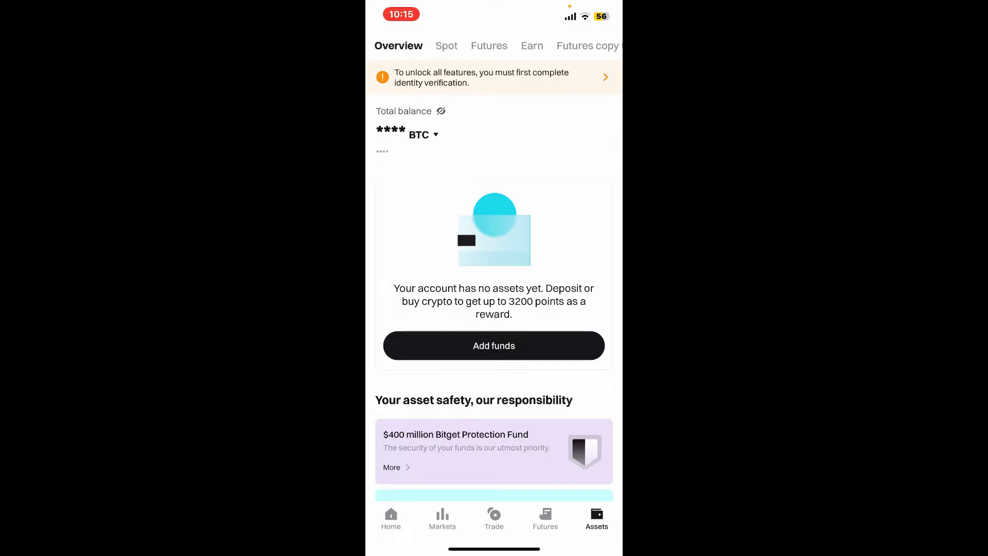
{"action": "left_click", "coordinate": [441, 111]}
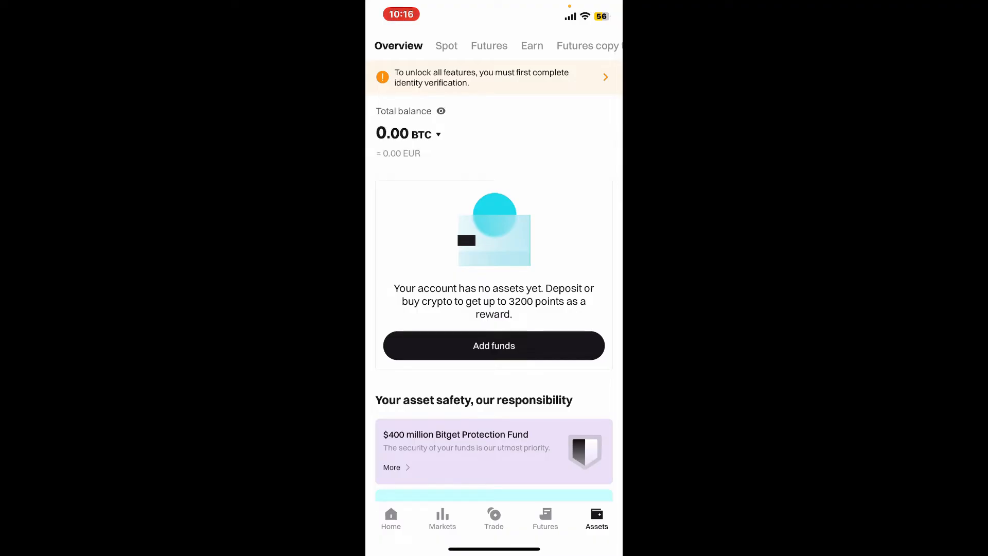
{"action": "left_click", "coordinate": [441, 111]}
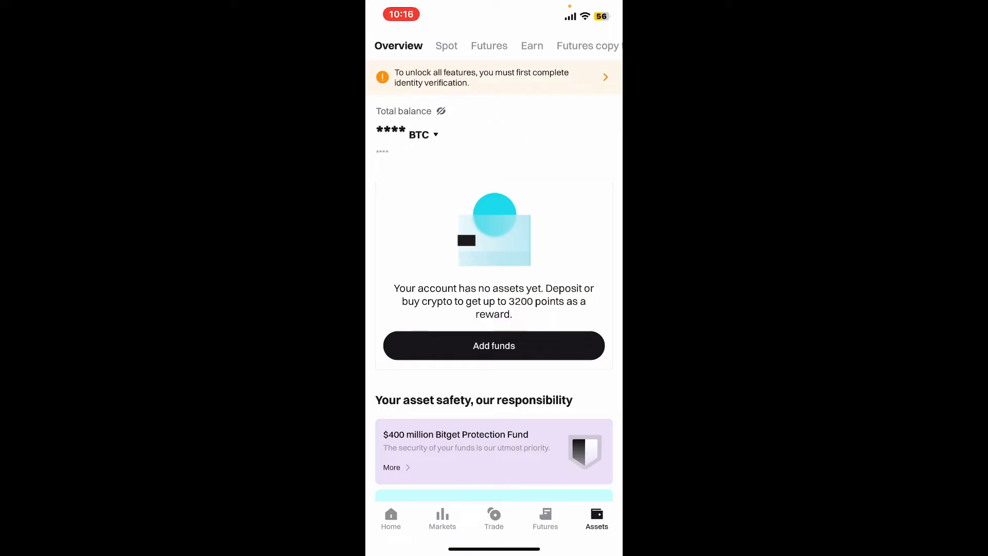
- Switch the balance display currency from BTC to EUR
{"action": "left_click", "coordinate": [423, 135]}
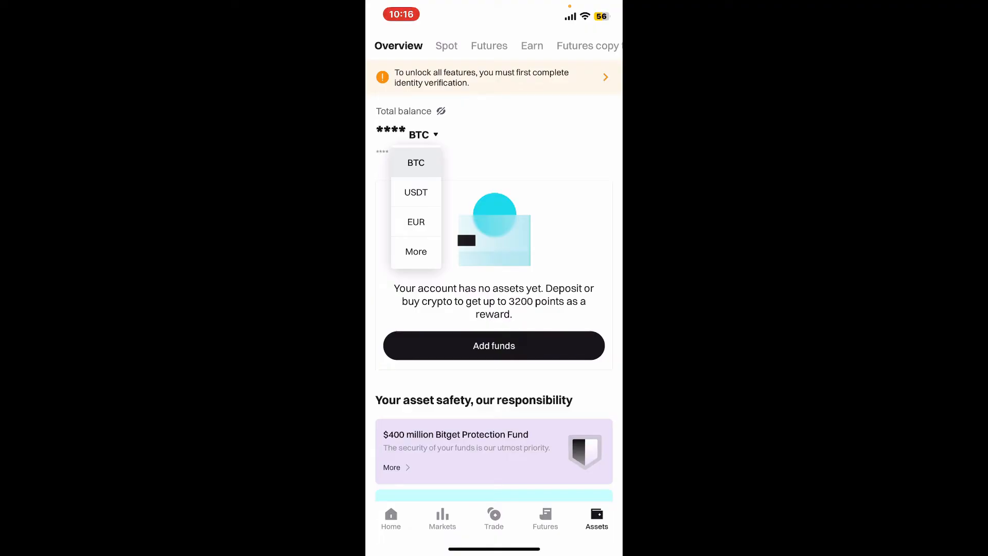
{"action": "left_click", "coordinate": [416, 222]}
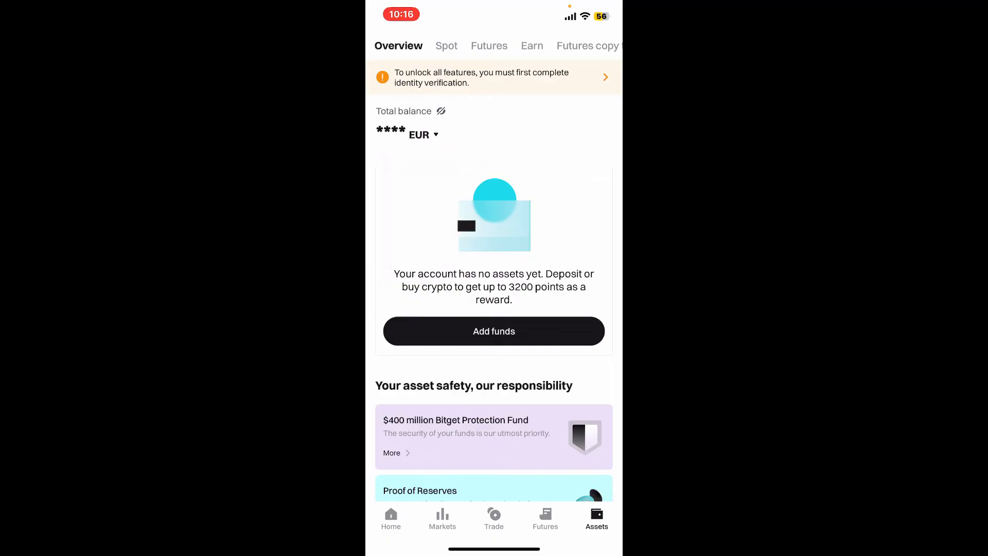
{"action": "left_click", "coordinate": [441, 112]}
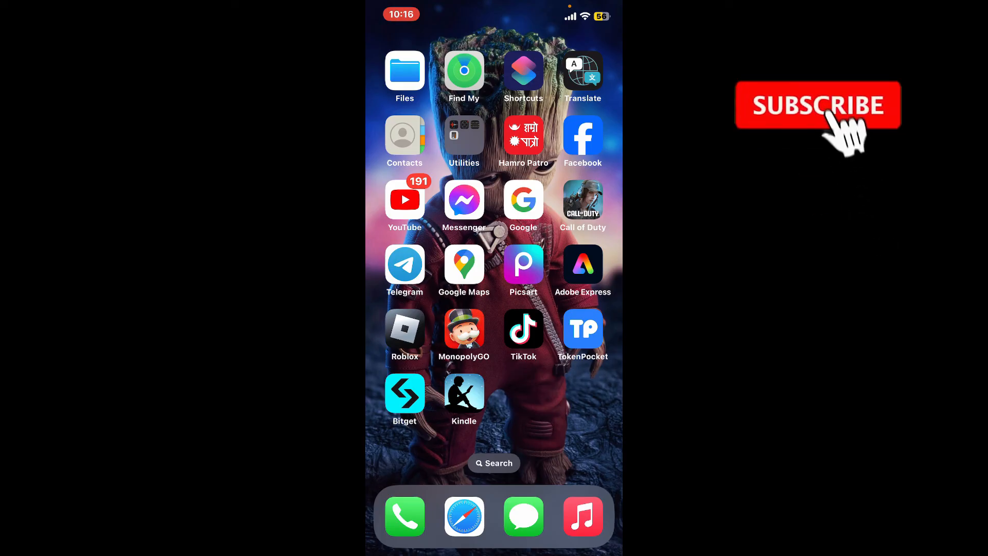
{"action": "left_click", "coordinate": [822, 105]}
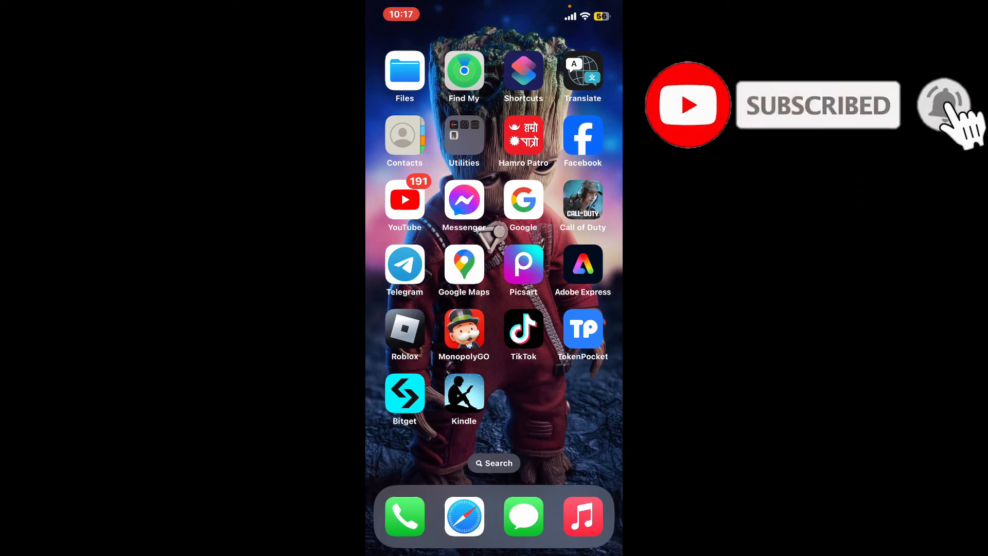